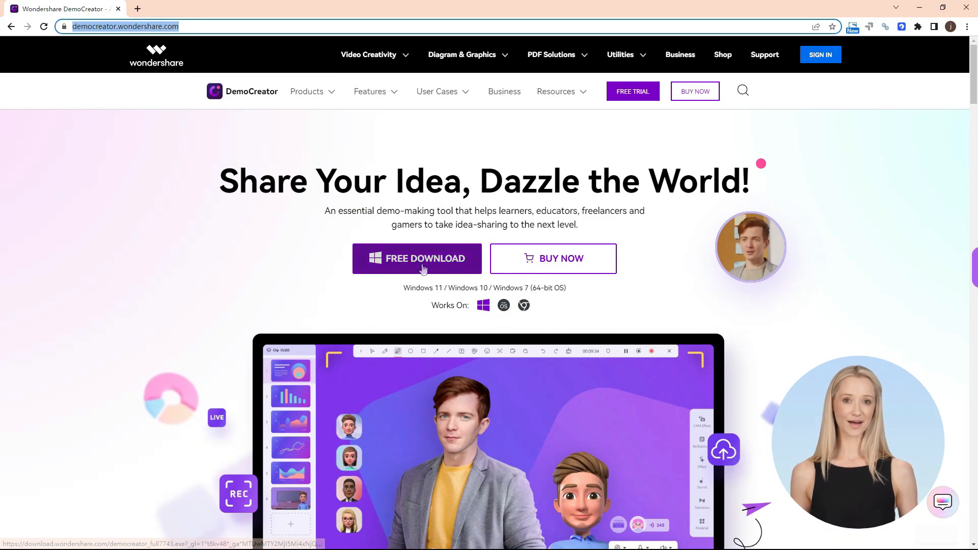
- Download the DemoCreator installer via Free Download on the Wondershare site
click(417, 258)
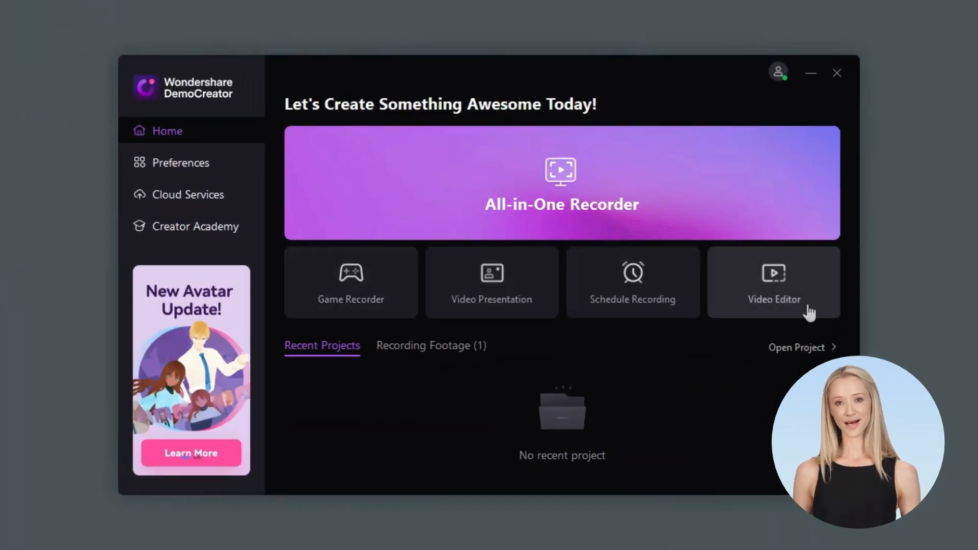
- Enter the Video Editor workspace from the DemoCreator home screen
click(773, 283)
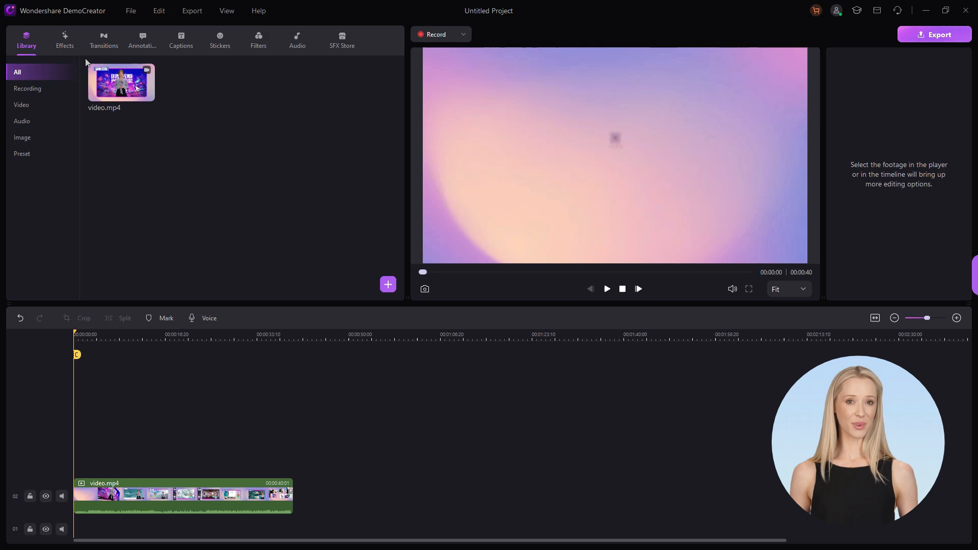
- Add the Text 1 preset as a TEXT annotation track and select the clip for styling
click(143, 38)
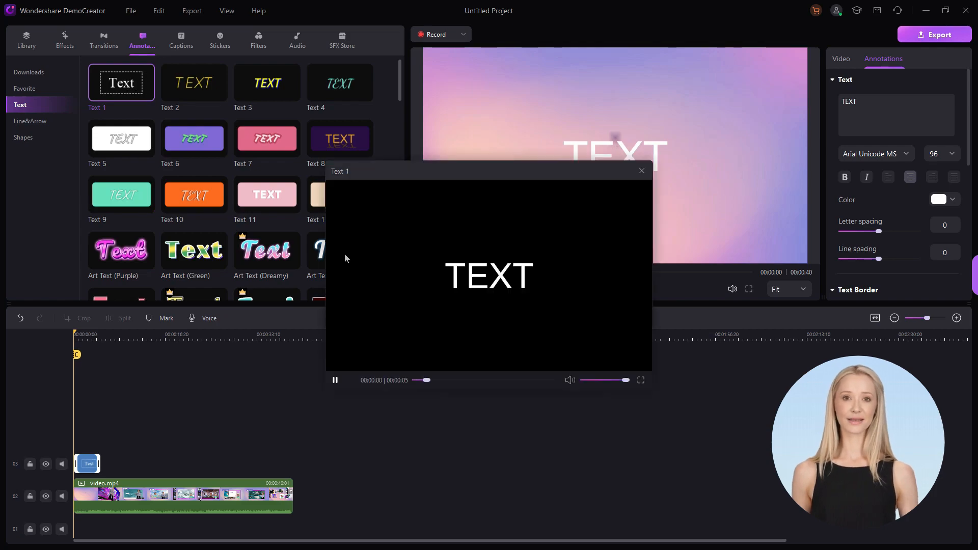
click(641, 171)
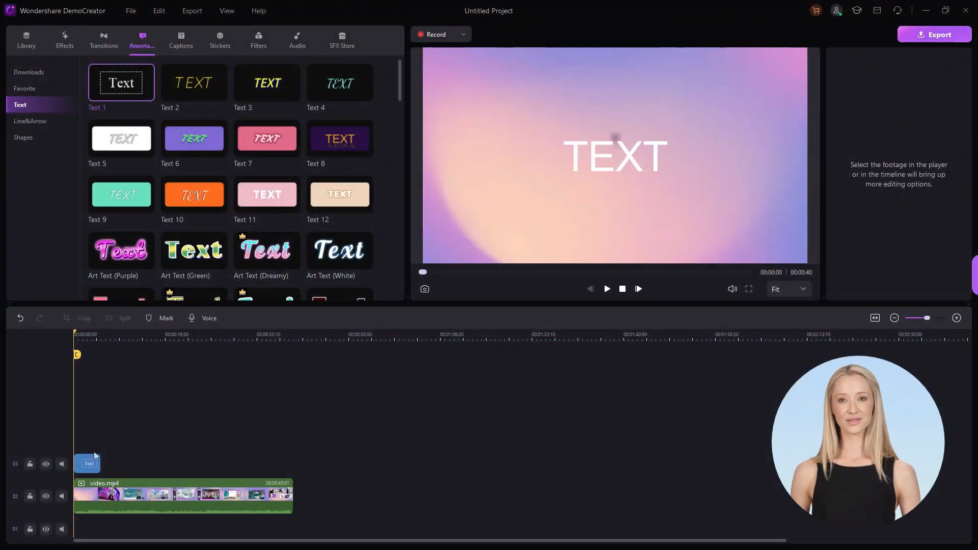
click(614, 155)
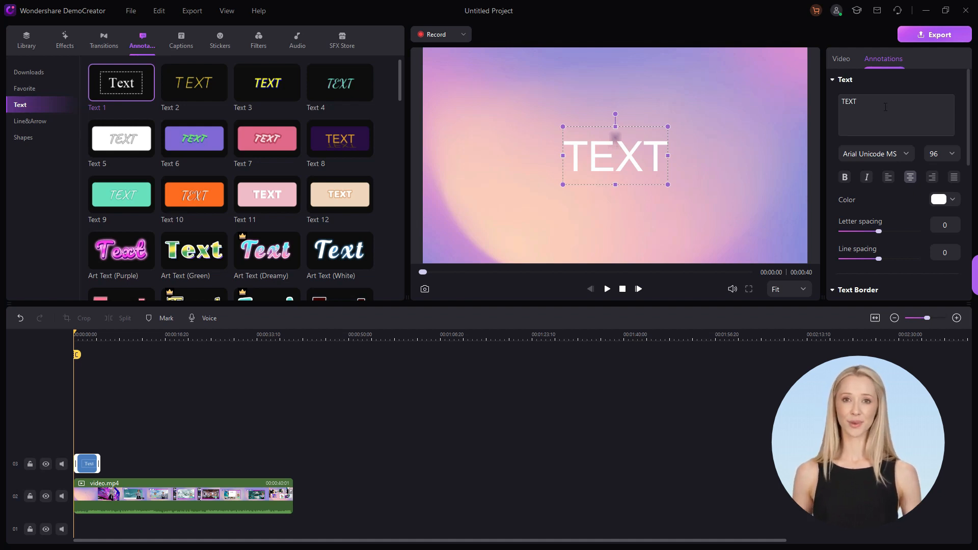
- Enable Text Border and Text Shadow on the TEXT annotation
scroll(down, 3)
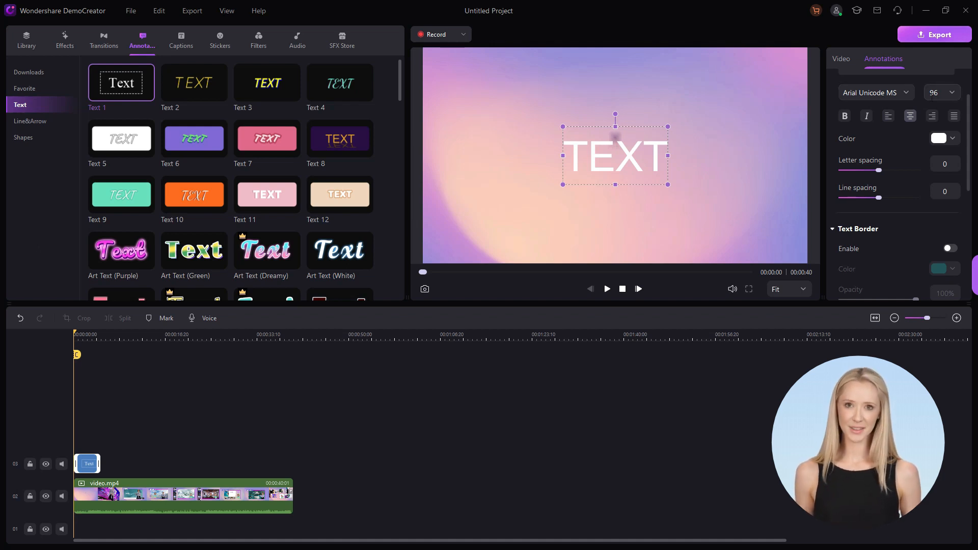
scroll(down, 3)
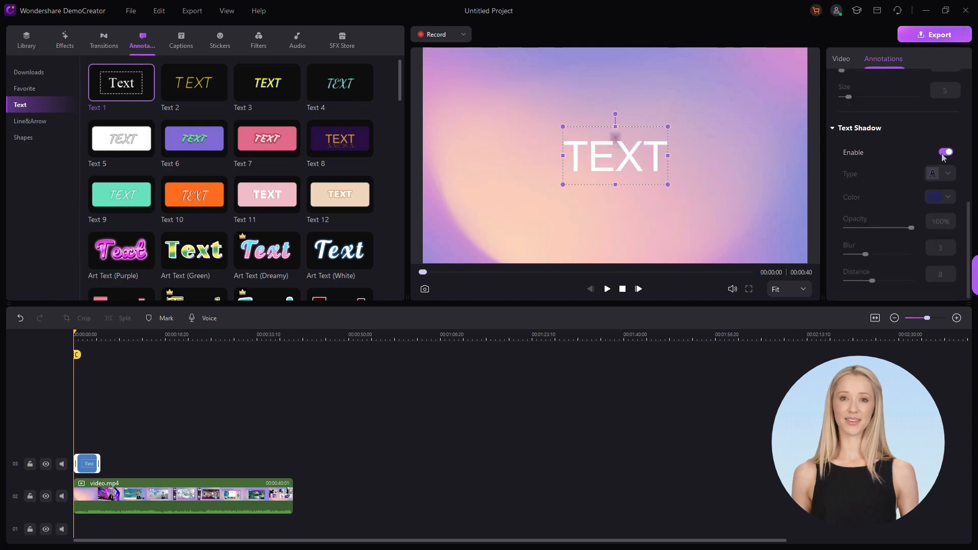
click(64, 40)
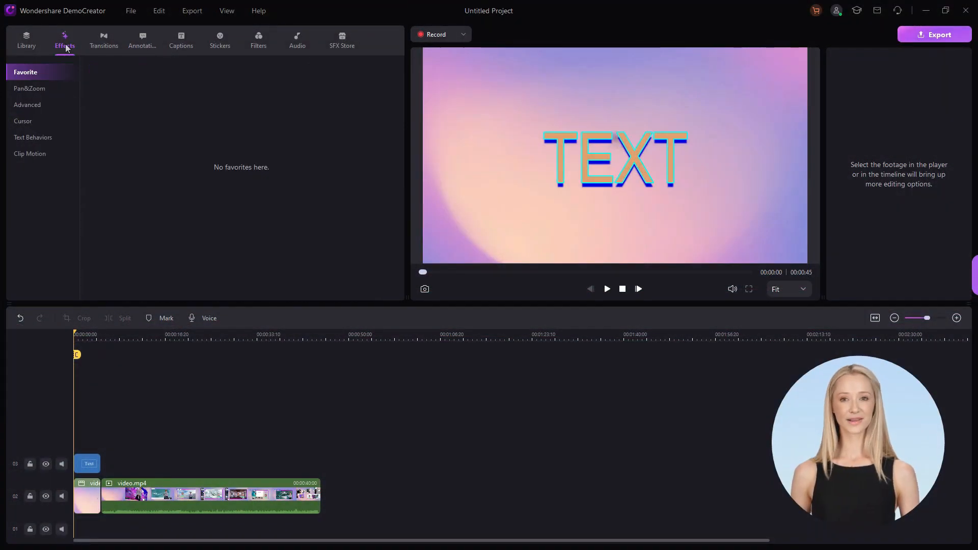
- Show the Text Behaviors effects list with Doomo Design and Type Writer presets
click(33, 138)
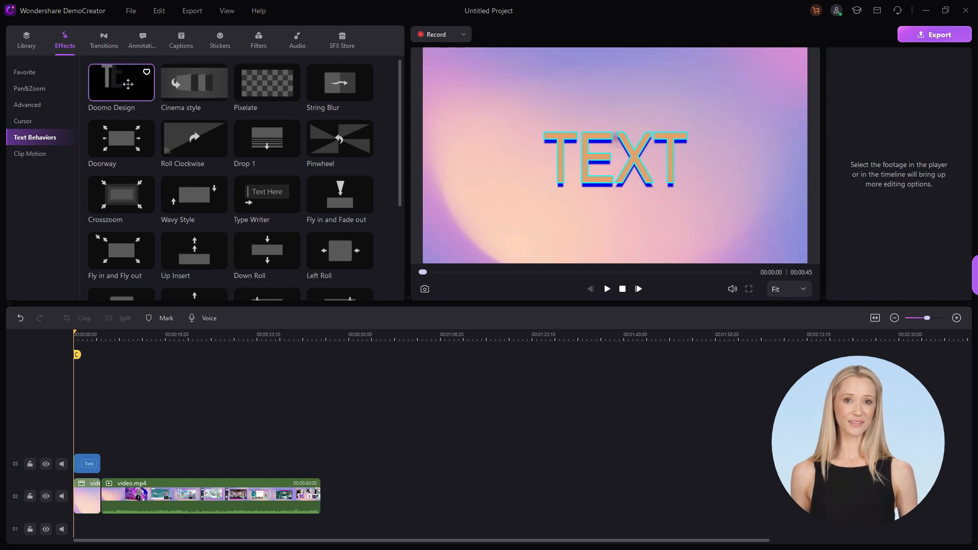
mouse_move(121, 83)
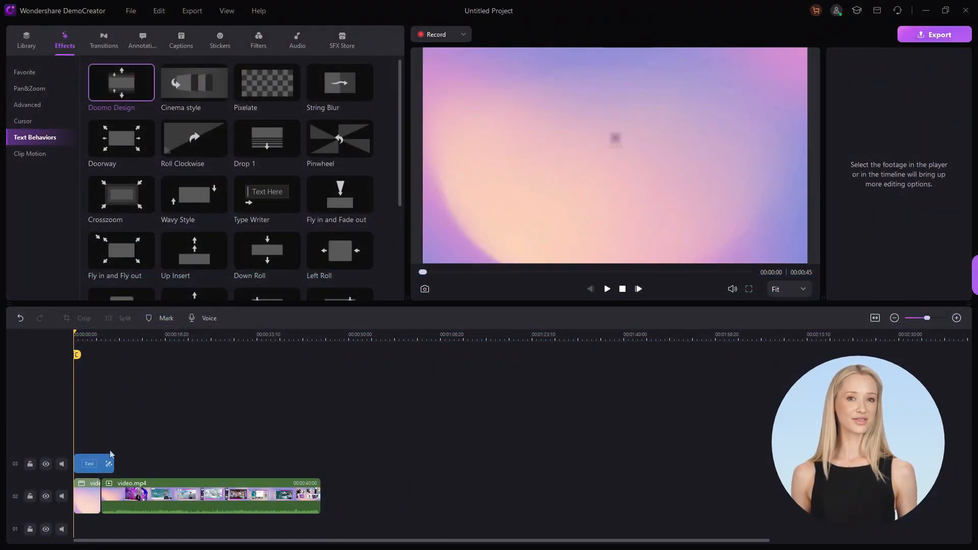
- View the Doomo Design effect settings with Speed in and Speed out at 30%
click(89, 464)
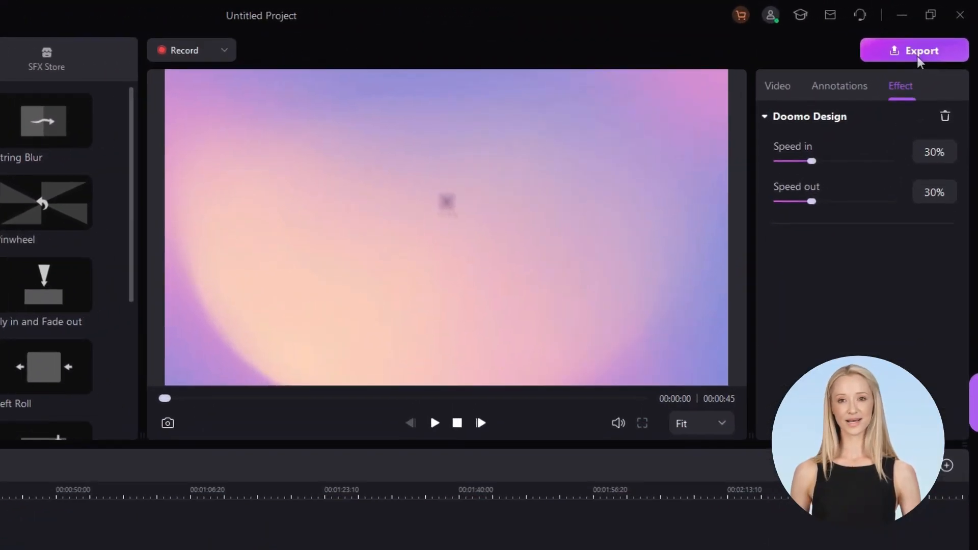
- Set export to MP4 with the High 1920*1080 preset and show the YouTube sharing options
click(915, 51)
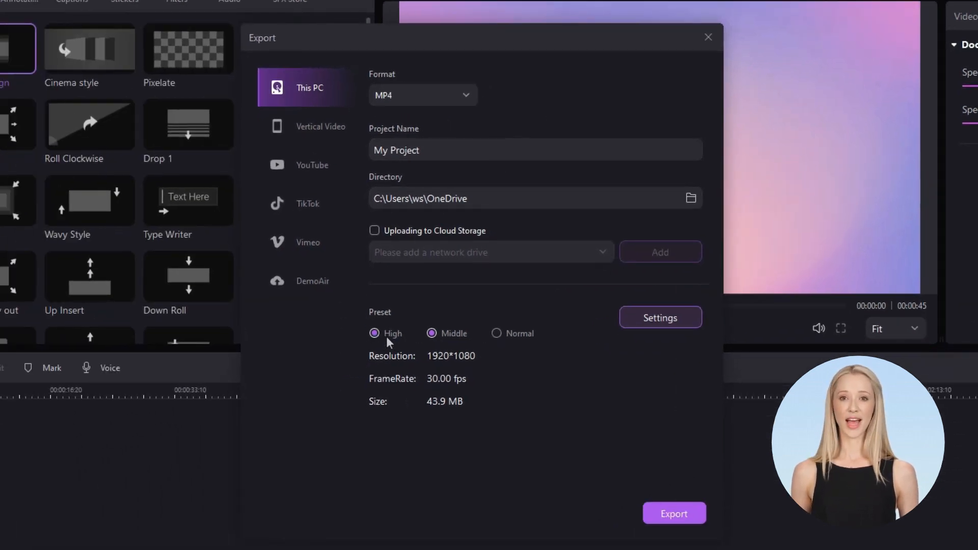
click(374, 334)
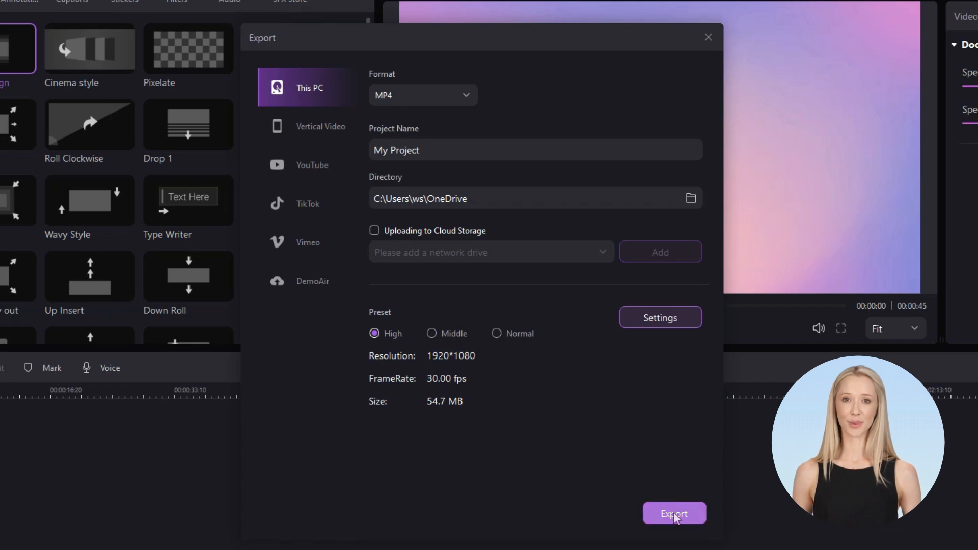
click(312, 165)
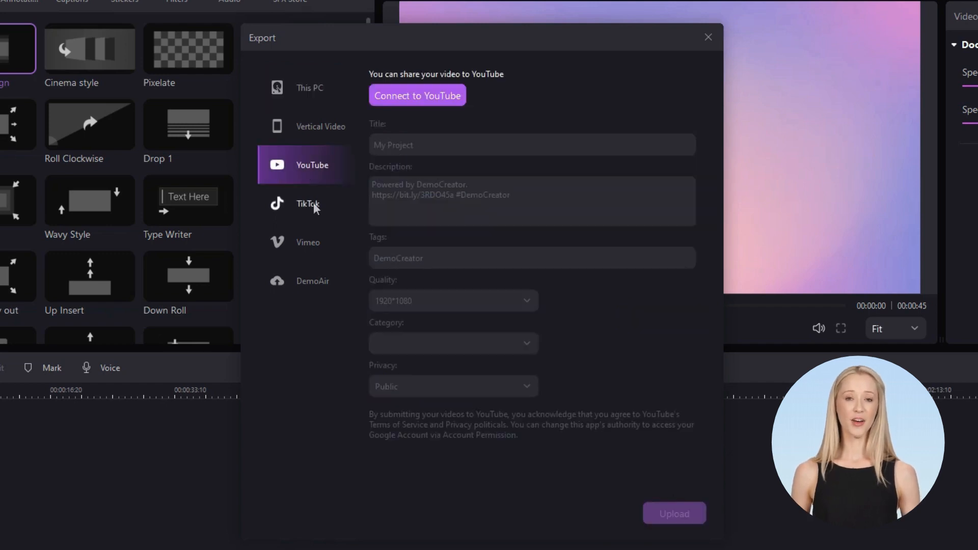